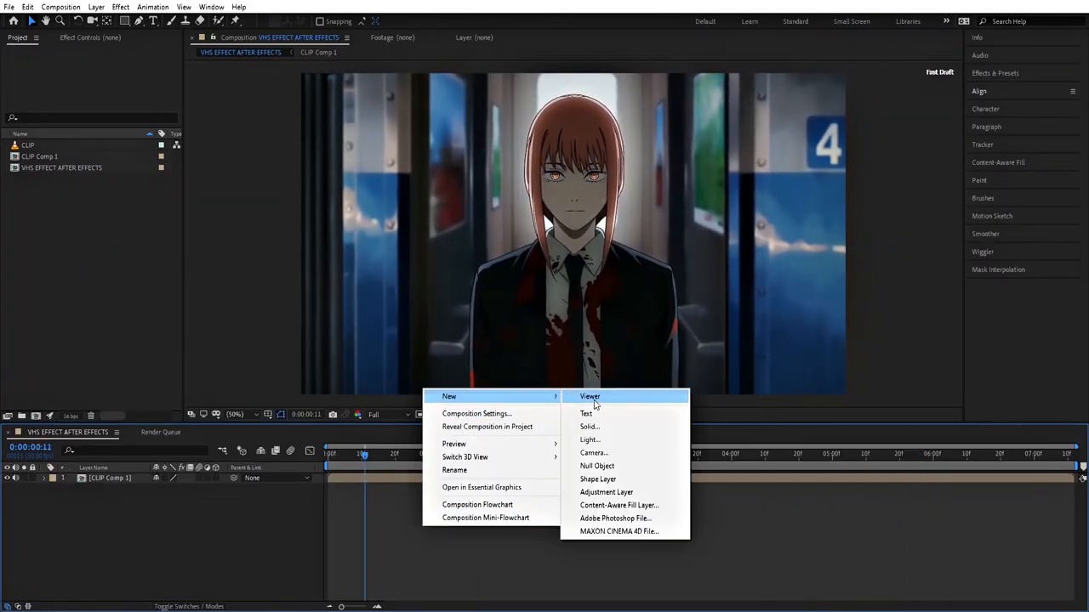
- Create a new layer named VHS above the clip layer
{"action": "left_click", "coordinate": [588, 426]}
{"action": "type", "text": "uni.vhs"}
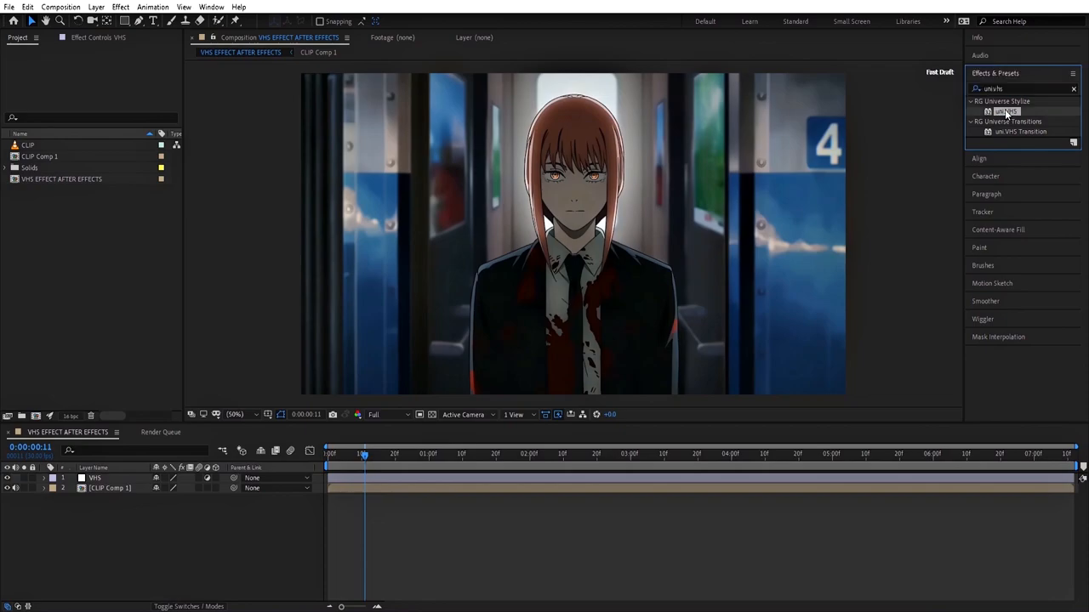
- Apply Universe VHS to the VHS layer and reveal its Color Controls
{"action": "double_click", "coordinate": [1007, 113]}
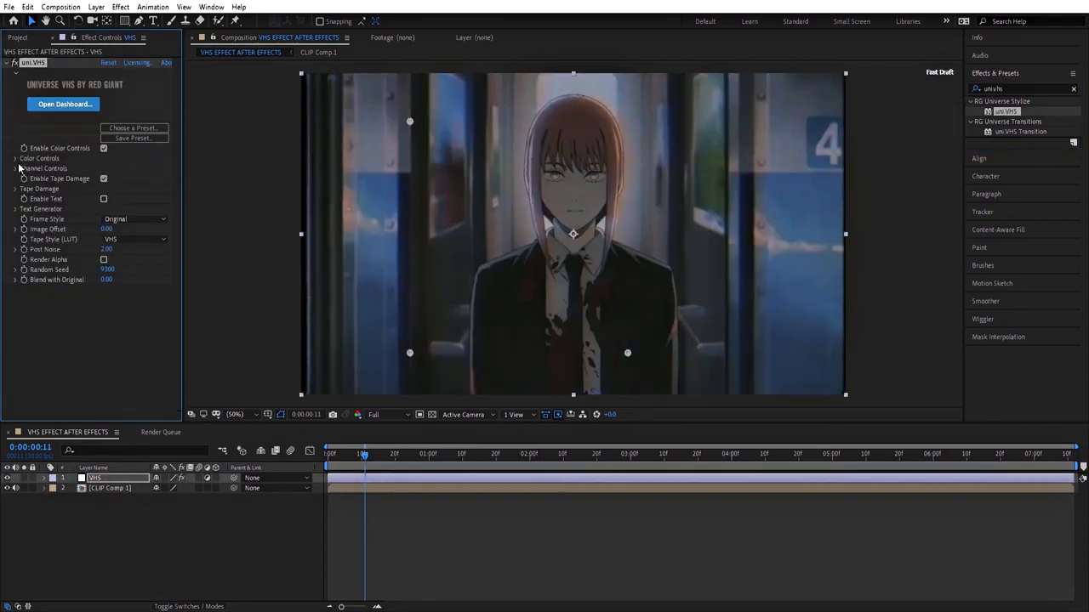
{"action": "left_click", "coordinate": [15, 158]}
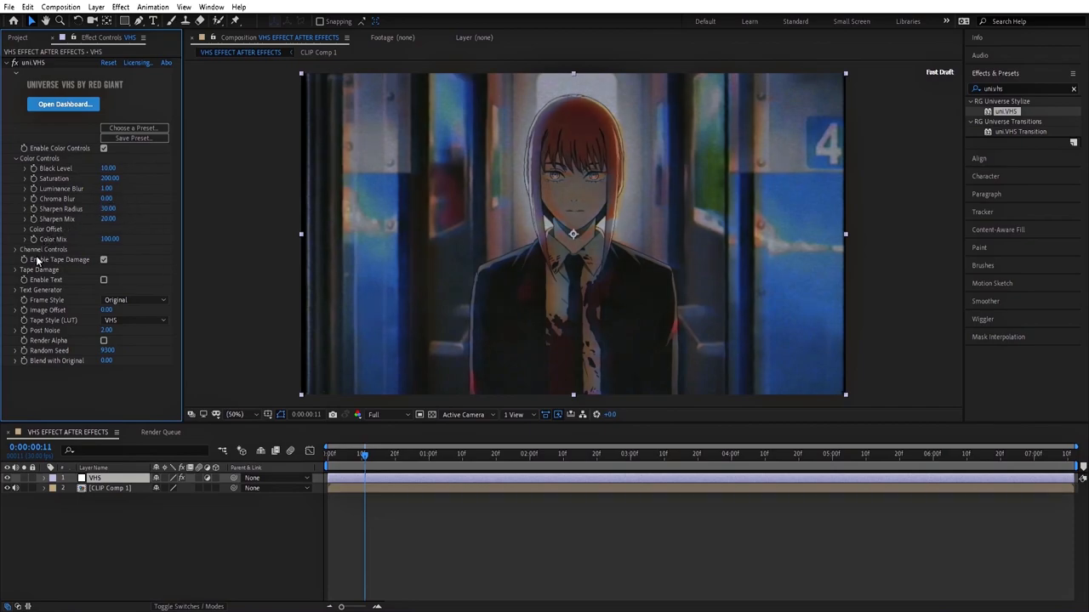
- Adjust the Tape Damage settings to add grainy tape noise
{"action": "left_click", "coordinate": [16, 269]}
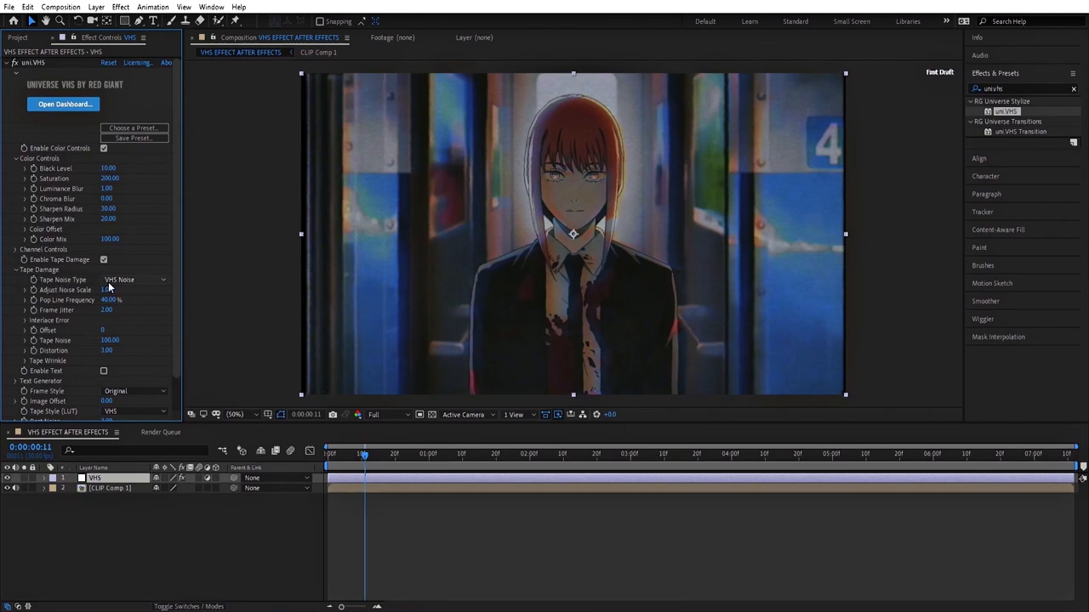
{"action": "left_click", "coordinate": [17, 269]}
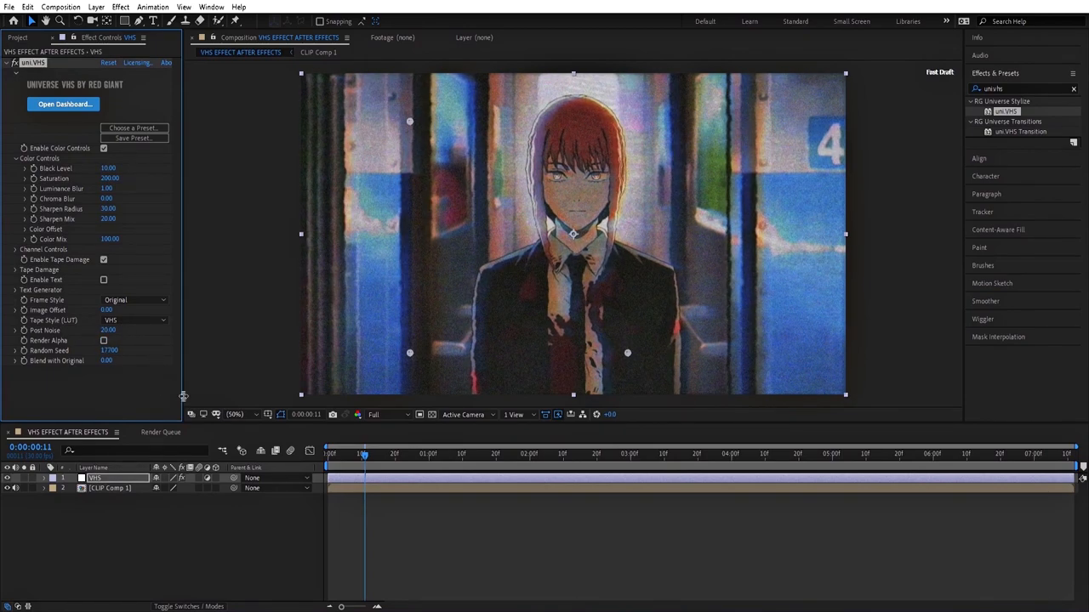
- Apply Curves and pull the curve down to darken the clip's tones
{"action": "type", "text": "curves"}
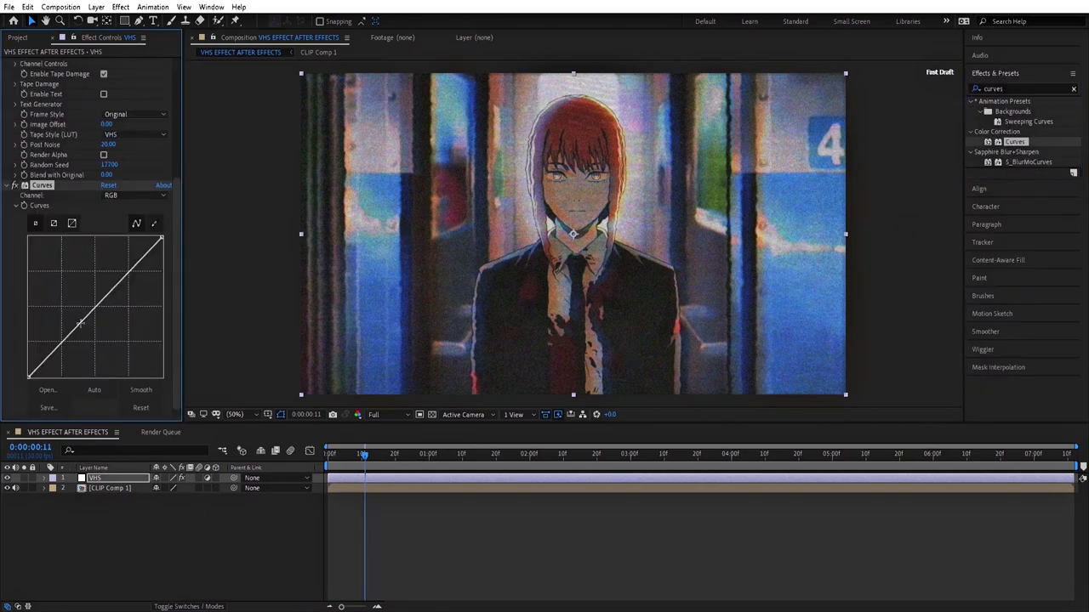
{"action": "left_click_drag", "start_coordinate": [128, 286], "coordinate": [126, 288]}
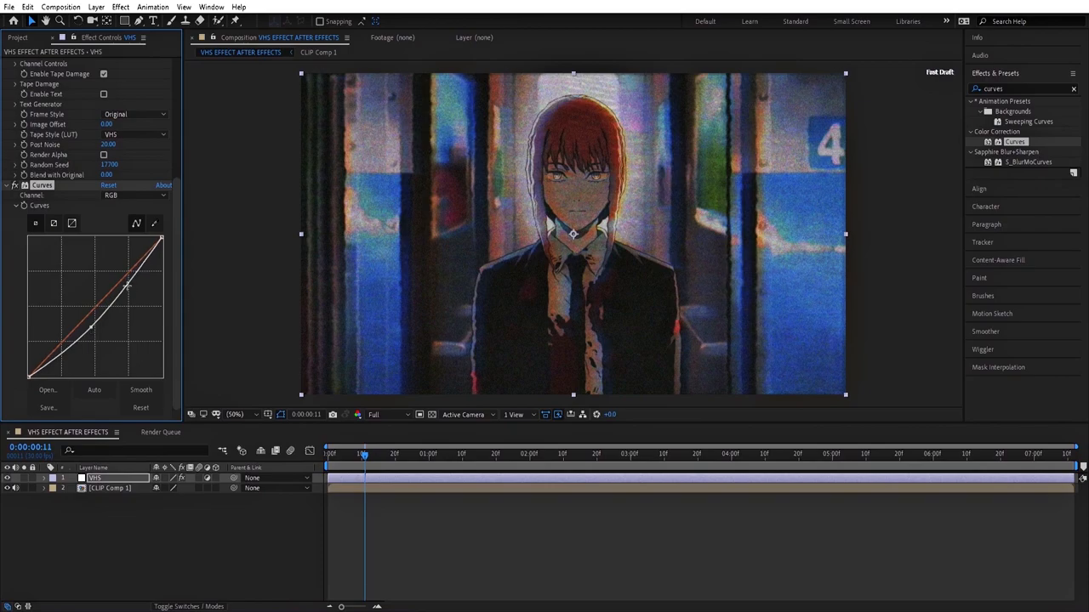
{"action": "left_click_drag", "start_coordinate": [127, 285], "coordinate": [94, 327]}
{"action": "type", "text": "optics"}
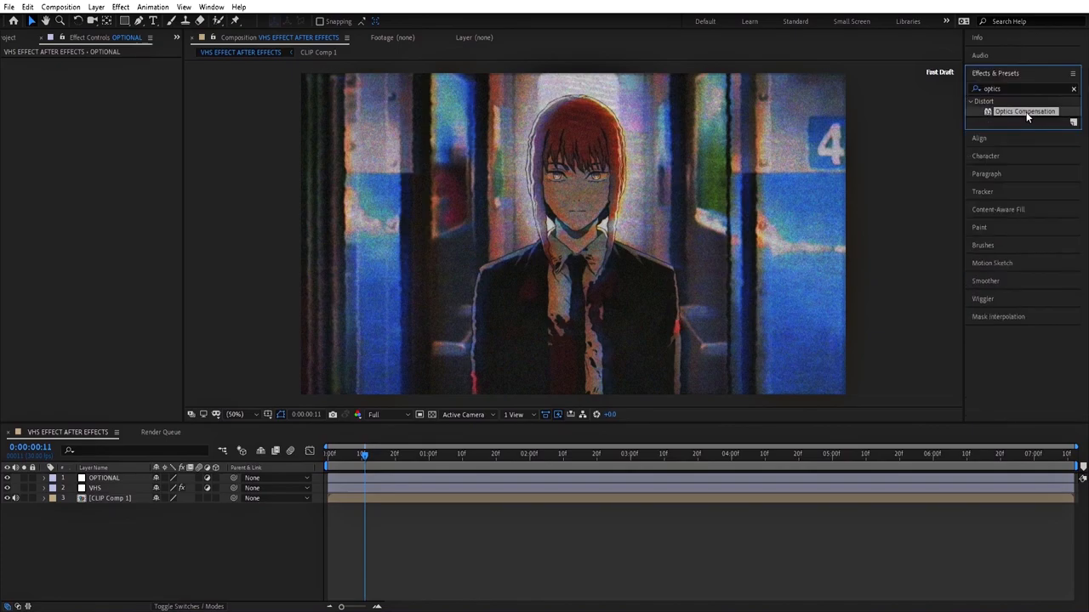
- Apply Optics Compensation to the OPTIONAL layer and raise Field of View for a curved-screen bulge
{"action": "double_click", "coordinate": [1024, 112]}
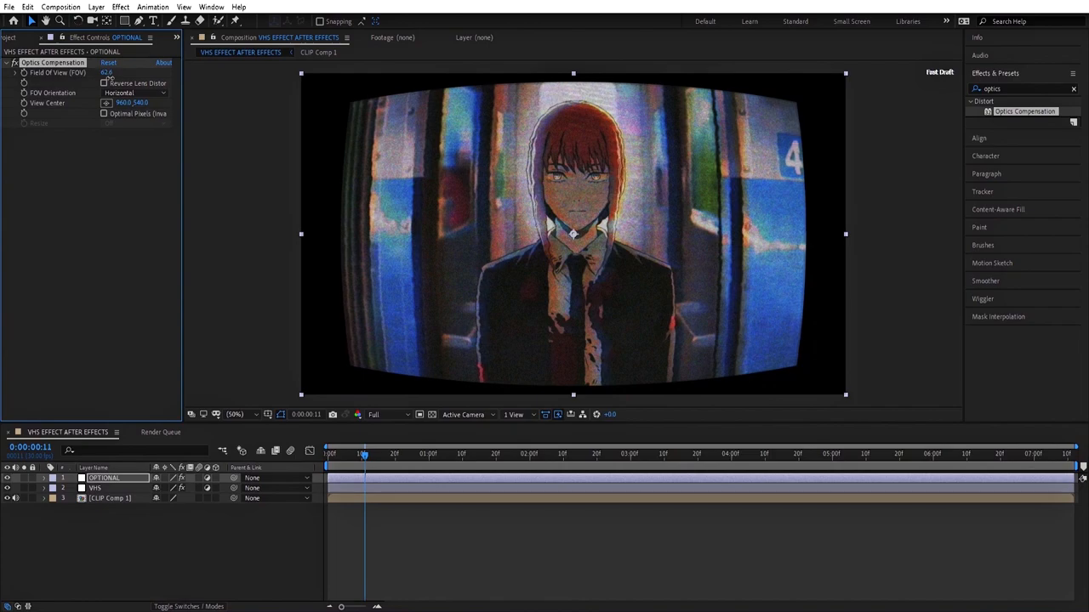
{"action": "left_click", "coordinate": [327, 452]}
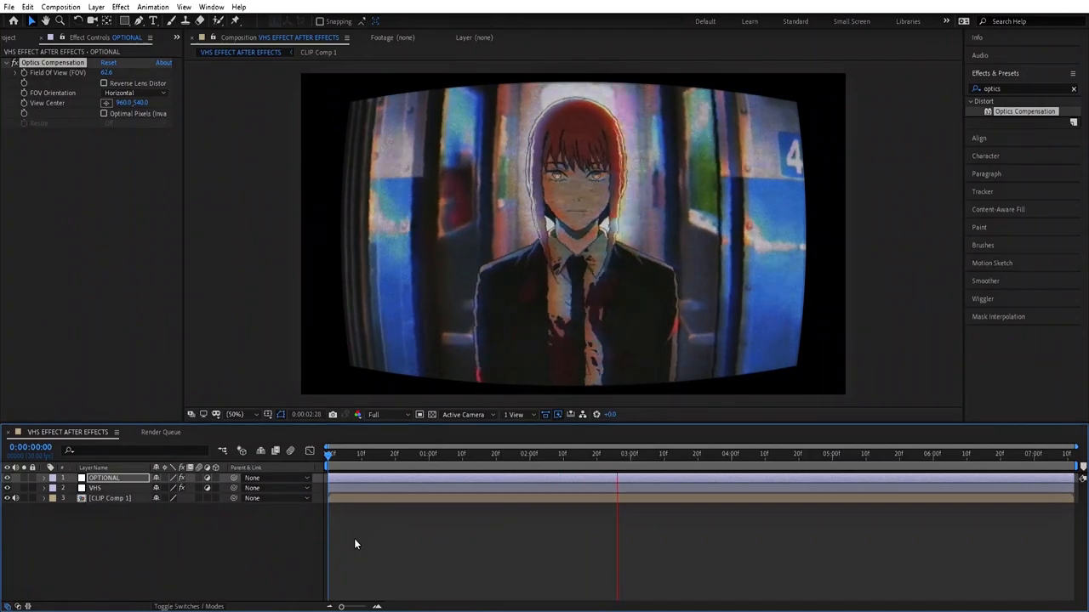
{"action": "left_click", "coordinate": [818, 453]}
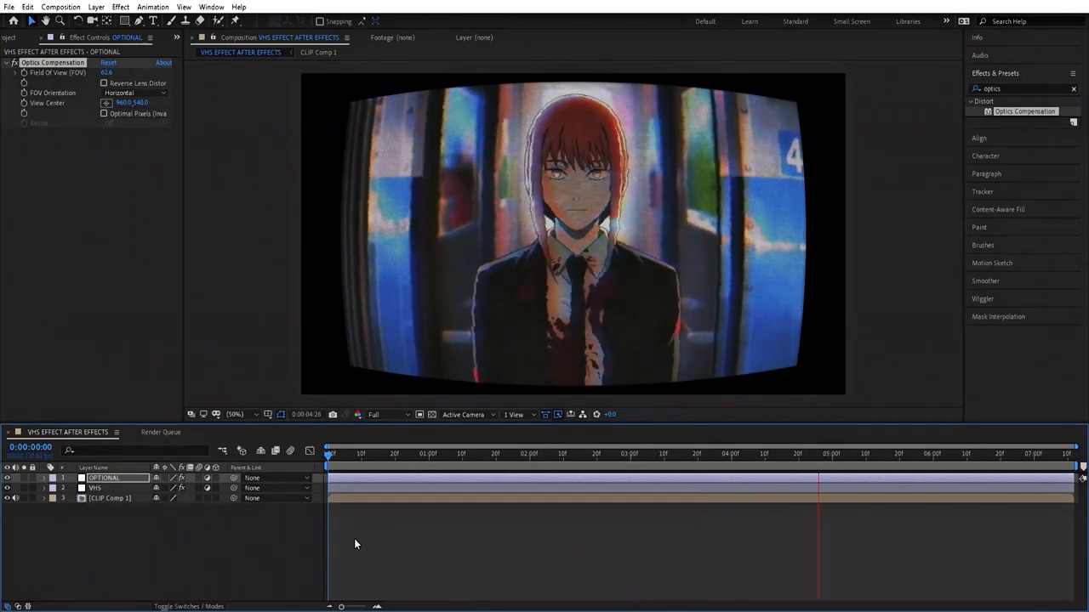
{"action": "left_click_drag", "start_coordinate": [820, 453], "coordinate": [1020, 452]}
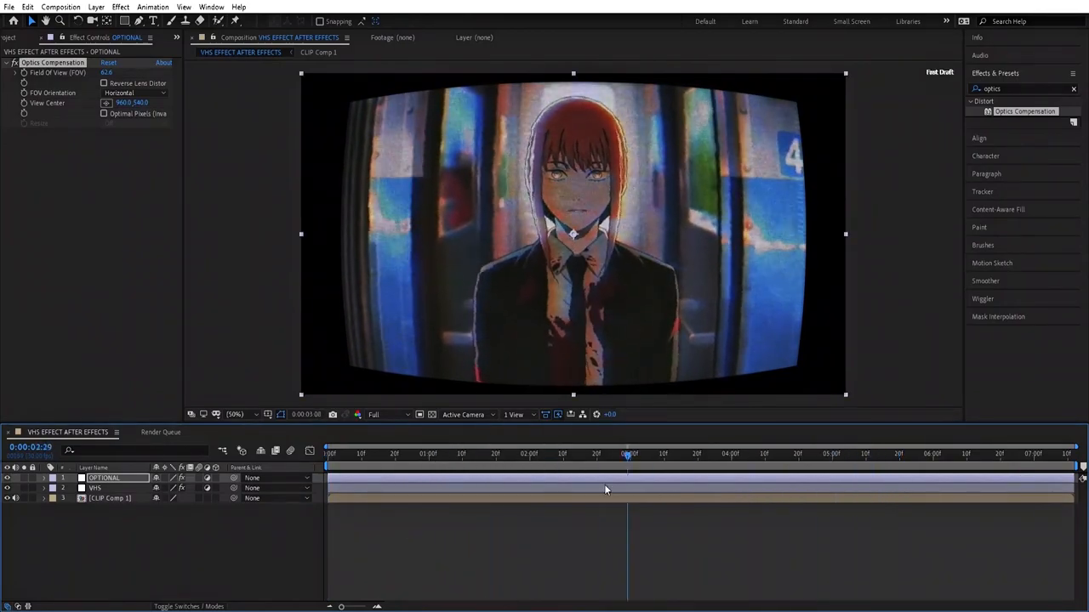
{"action": "left_click", "coordinate": [422, 452]}
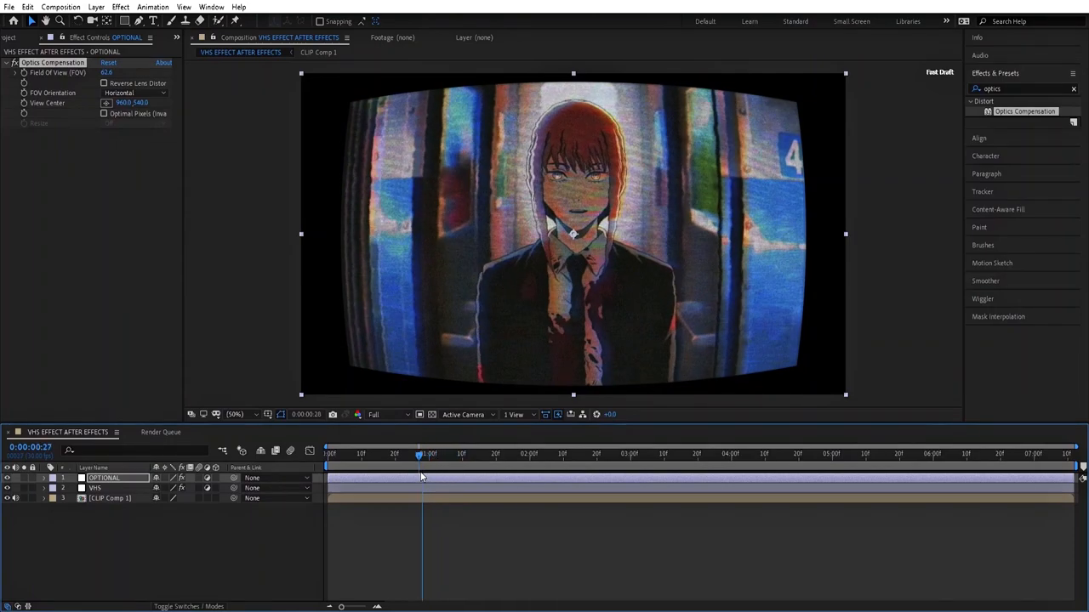